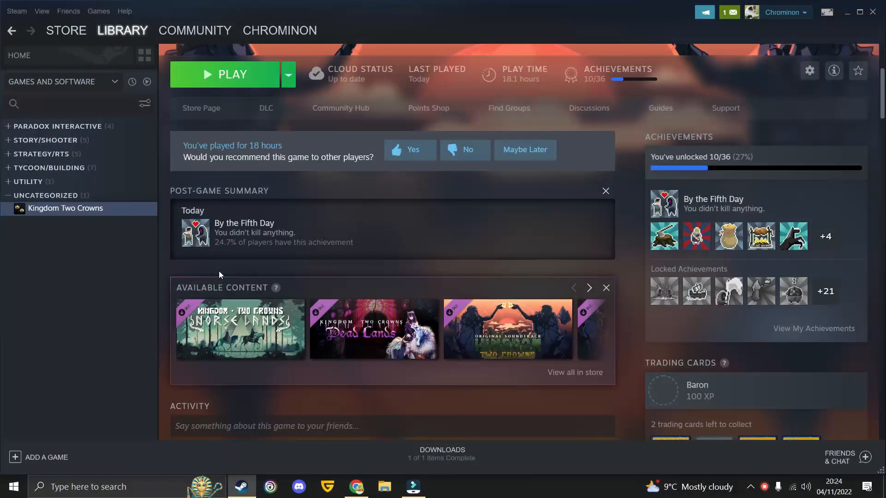
# Open Kingdom Two Crowns' Properties from the library and switch to its Local Files section.
pyautogui.scroll(3)
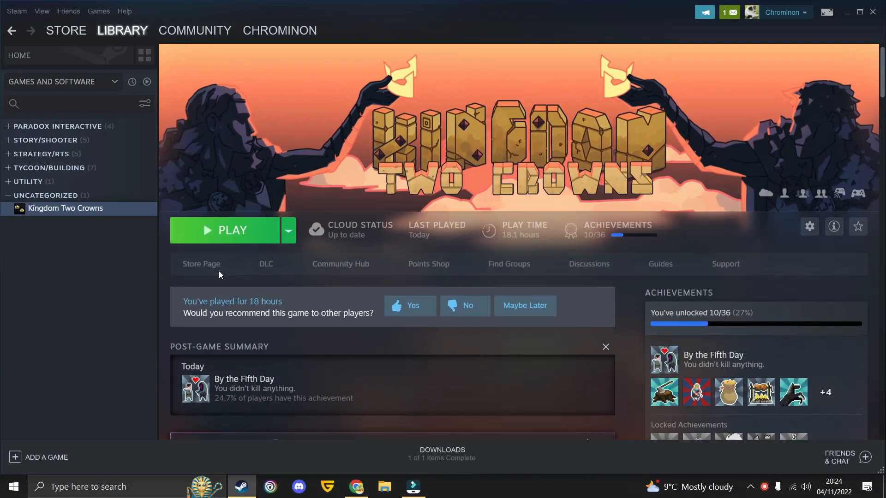
pyautogui.rightClick(65, 208)
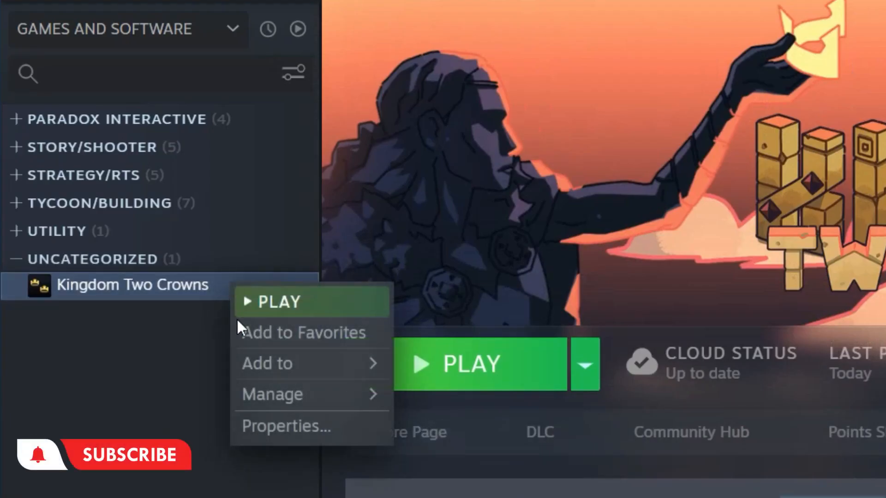
pyautogui.click(285, 426)
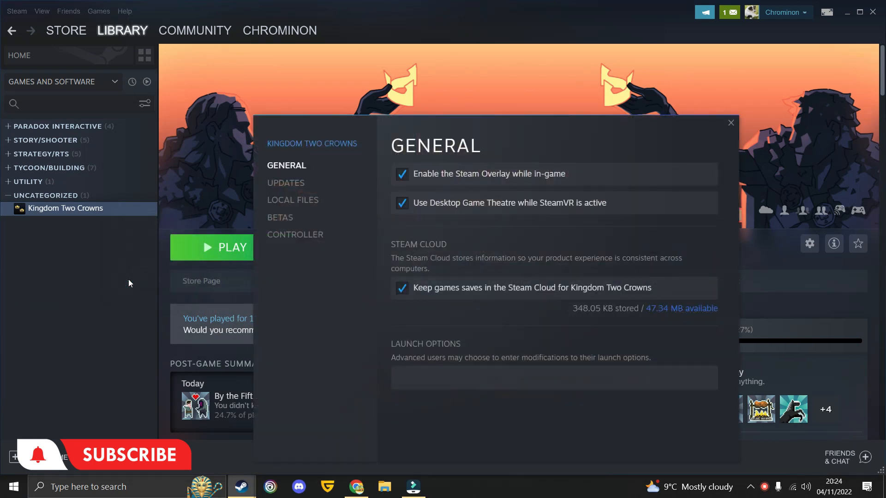
pyautogui.moveTo(268, 229)
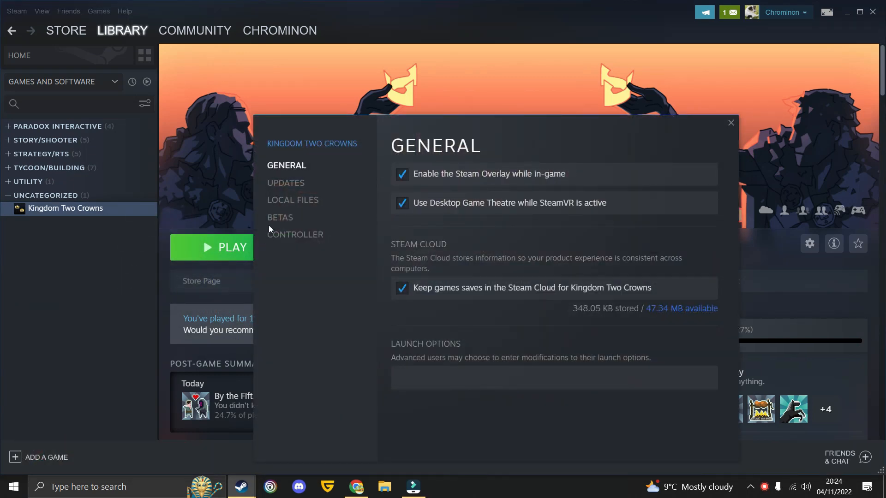
pyautogui.click(292, 199)
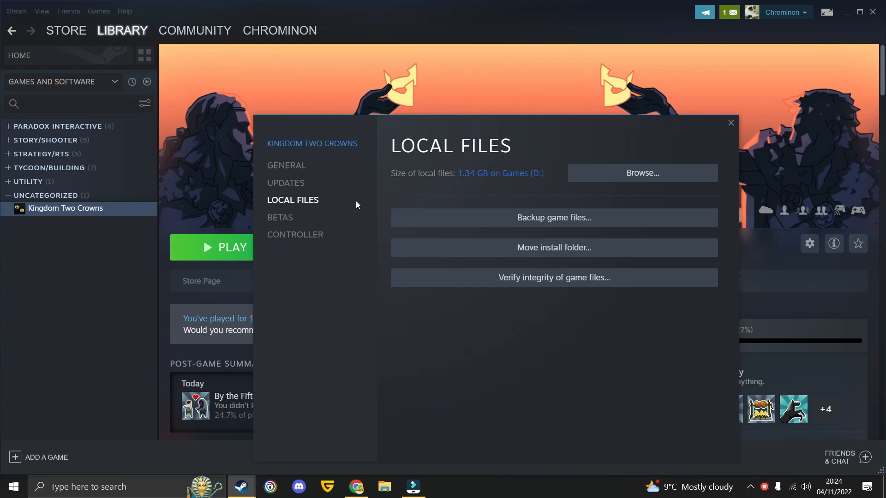
# Launch Backup game files and continue with Kingdom Two Crowns selected for backup.
pyautogui.click(553, 217)
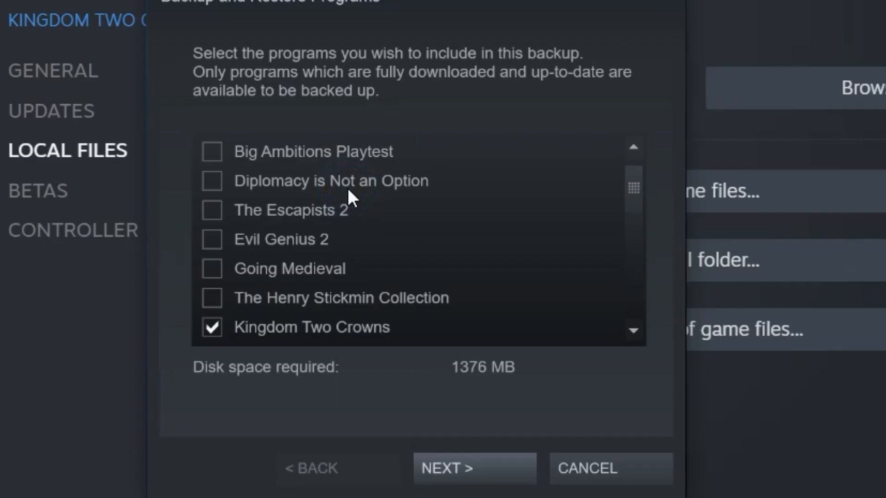
pyautogui.moveTo(350, 263)
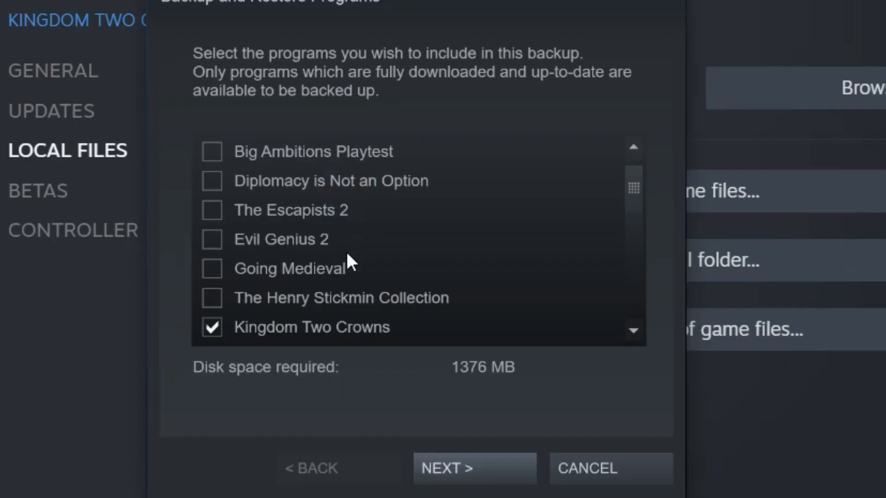
pyautogui.moveTo(308, 339)
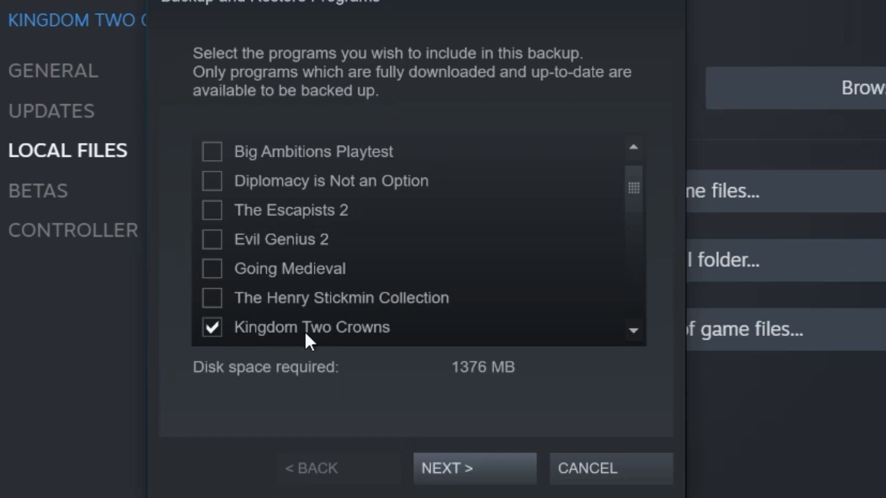
pyautogui.click(473, 469)
pyautogui.write('Uh this is awkward, PLS SUB AND LIKE AND STUFF!')
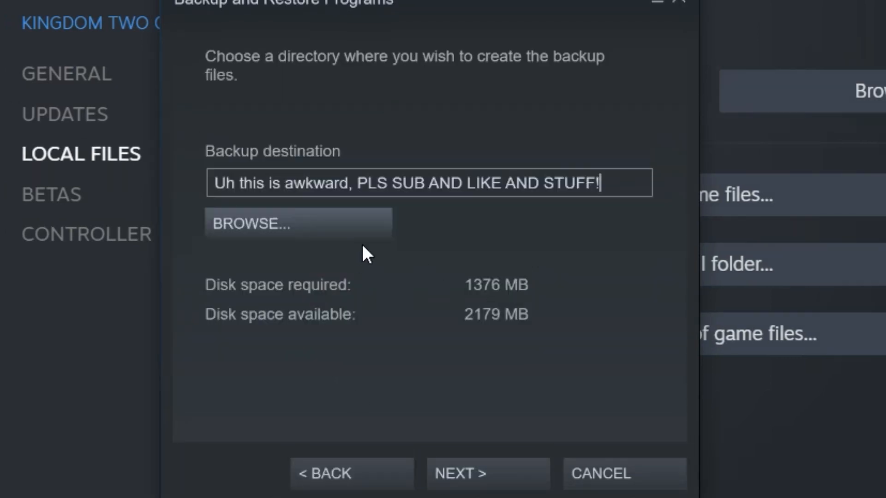
# Browse to drive E and select the Save Backups folder as the backup destination.
pyautogui.click(298, 223)
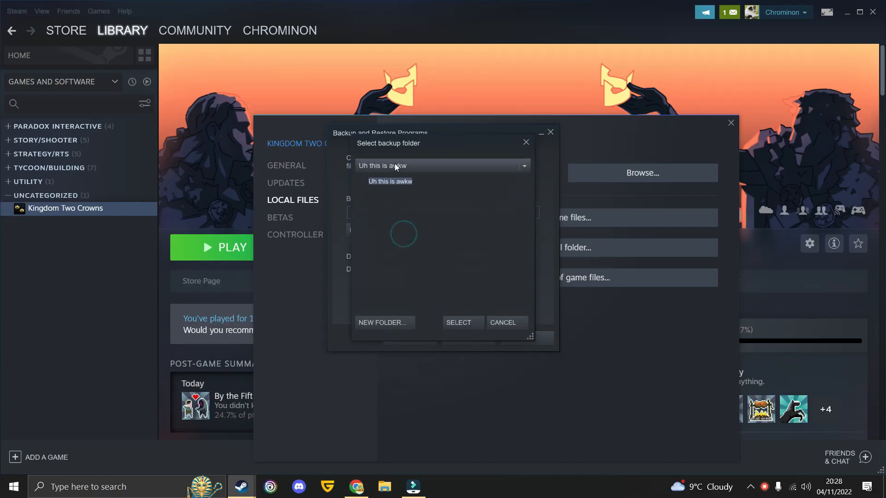
pyautogui.click(389, 181)
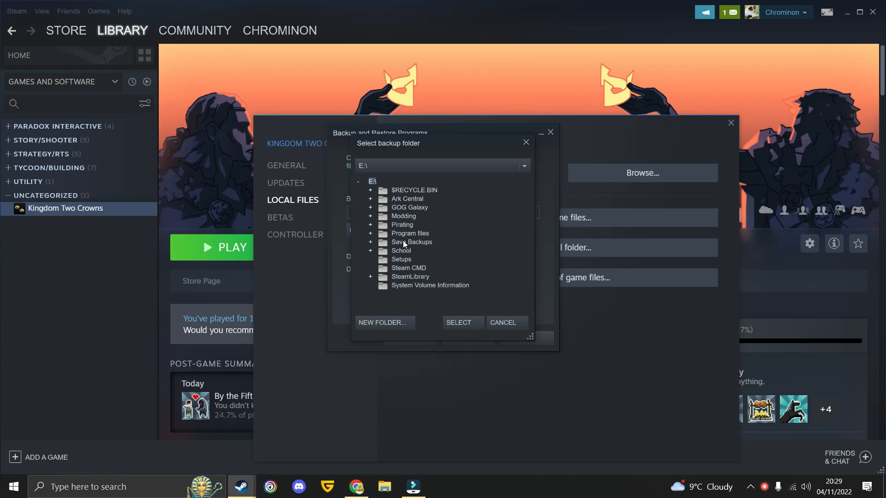
pyautogui.click(412, 242)
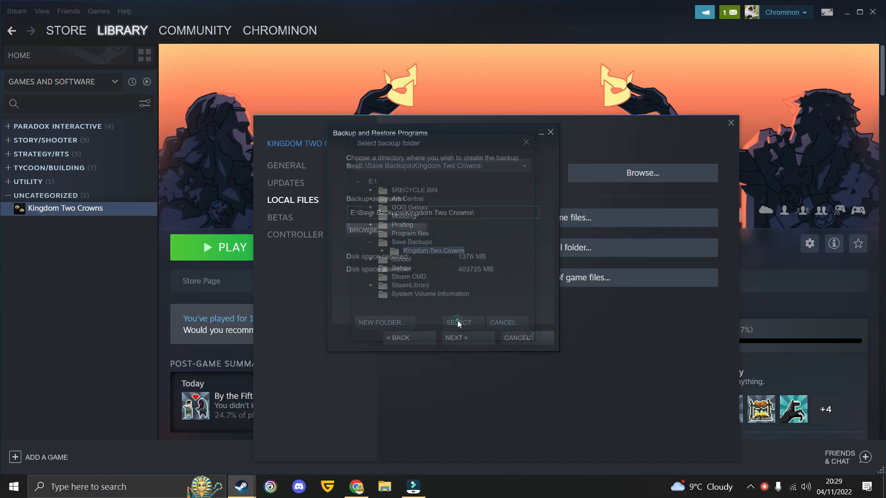
pyautogui.click(458, 323)
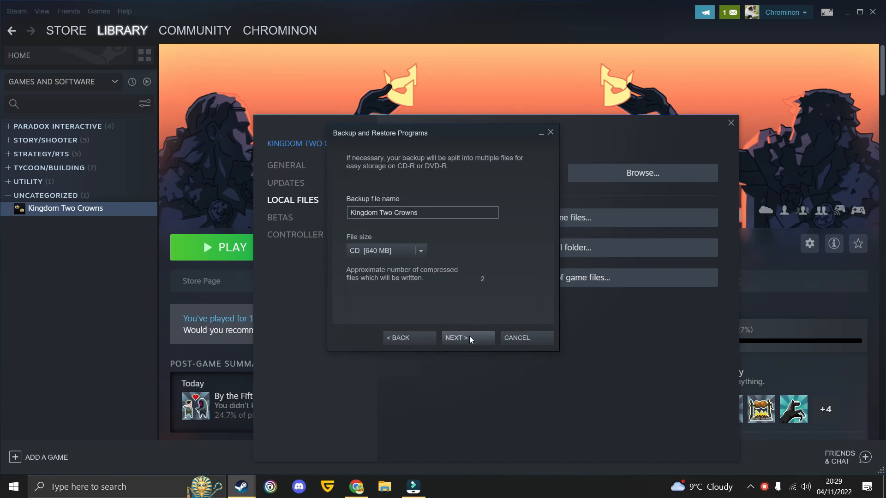
# Accept the backup file name and start compressing the Kingdom Two Crowns archives.
pyautogui.click(466, 338)
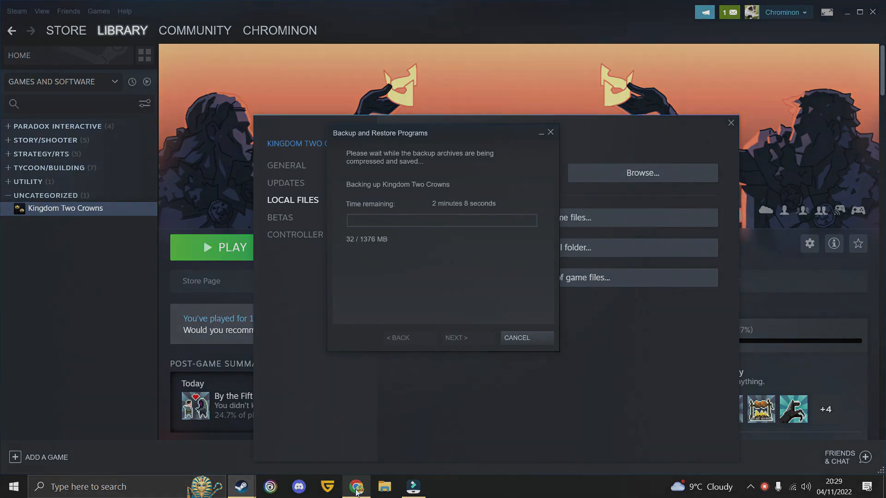
pyautogui.click(384, 487)
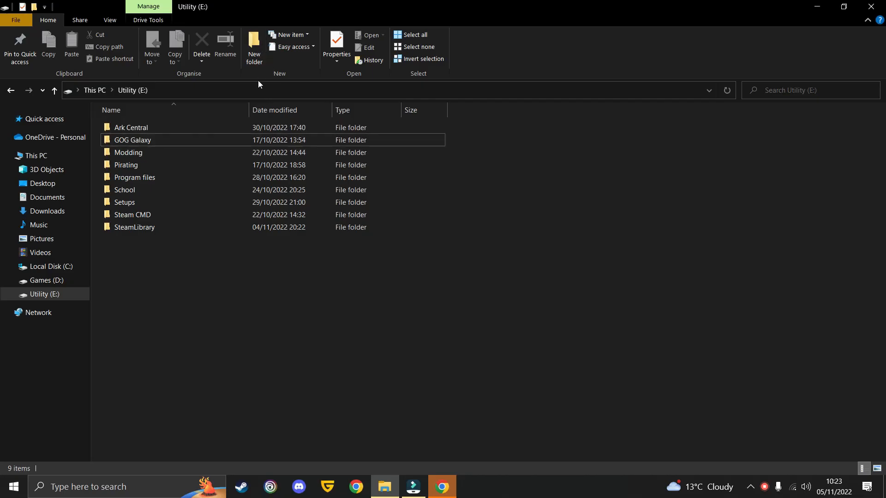
# Create a new folder on Utility (E:) and search %appdata% to reach the Roaming folder.
pyautogui.click(254, 46)
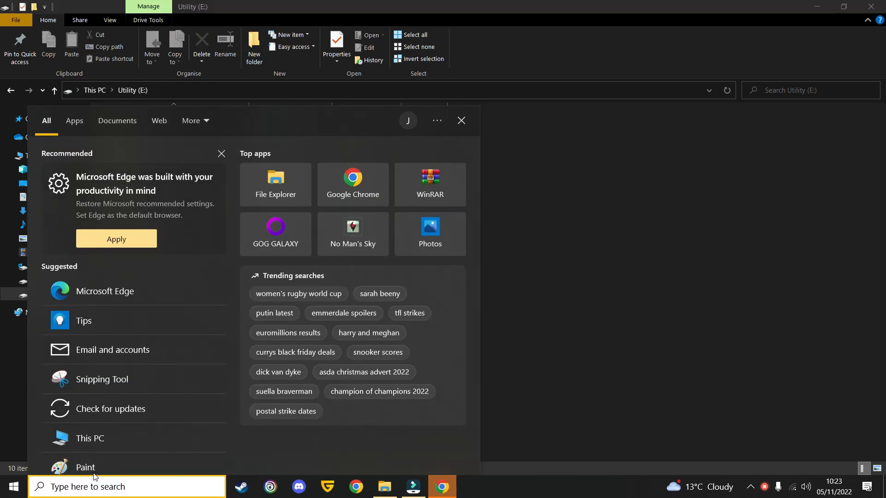
pyautogui.write('%')
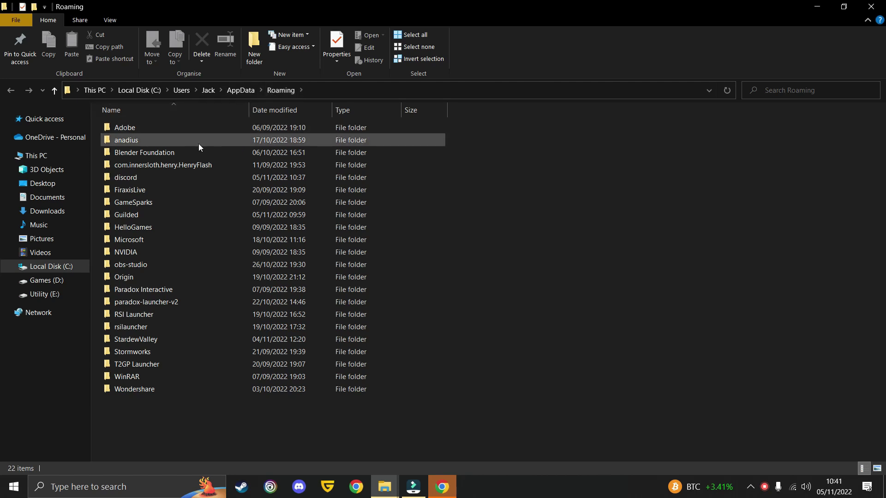
# Open the HelloGames folder in Roaming to reach the NMS save folder.
pyautogui.doubleClick(133, 227)
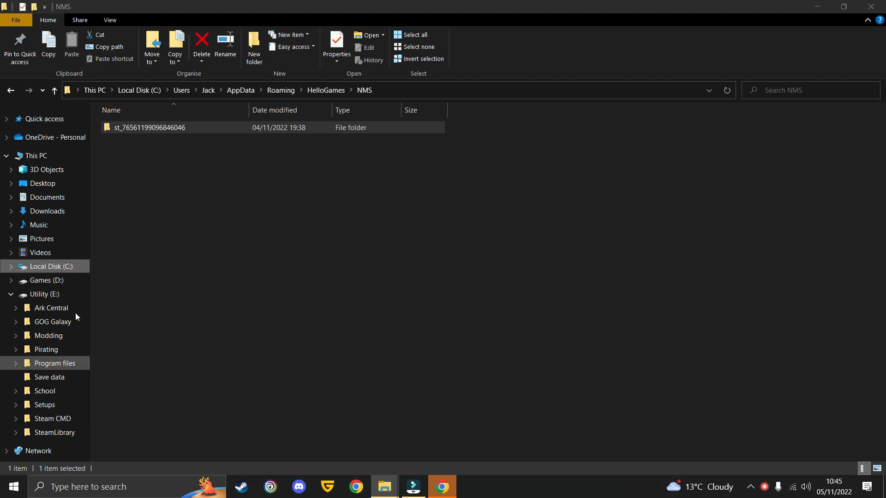
pyautogui.moveTo(50, 377)
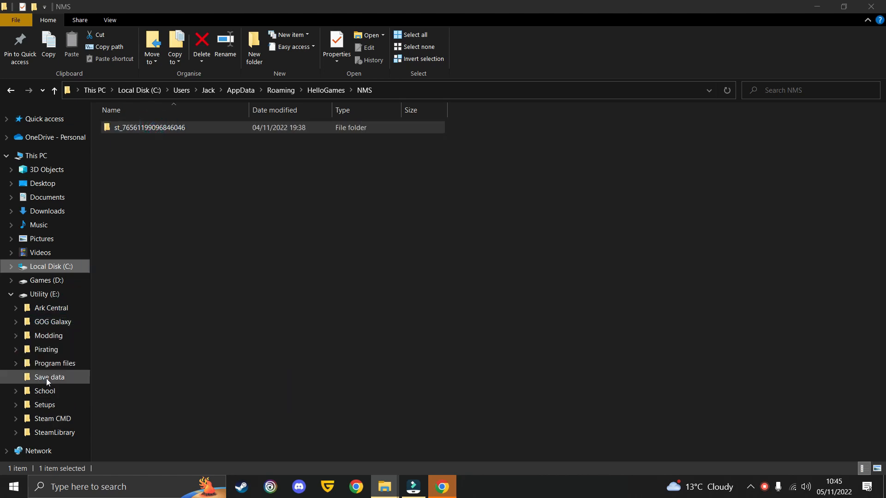
pyautogui.moveTo(641, 67)
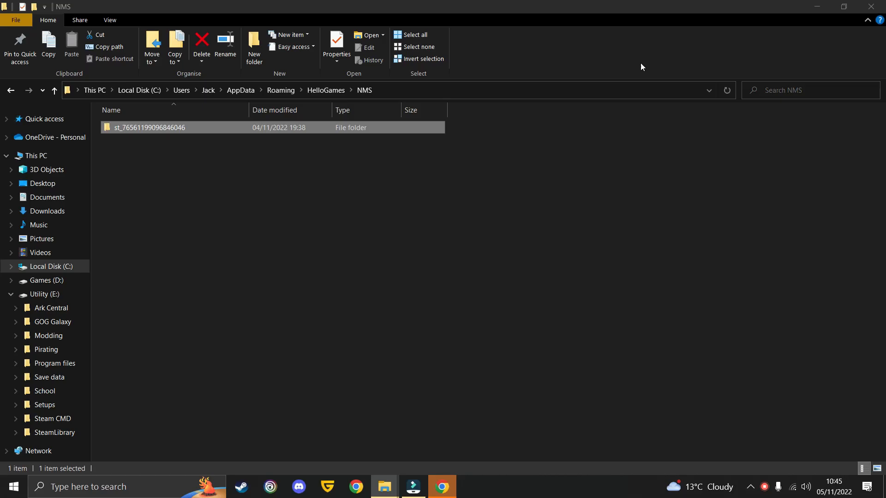